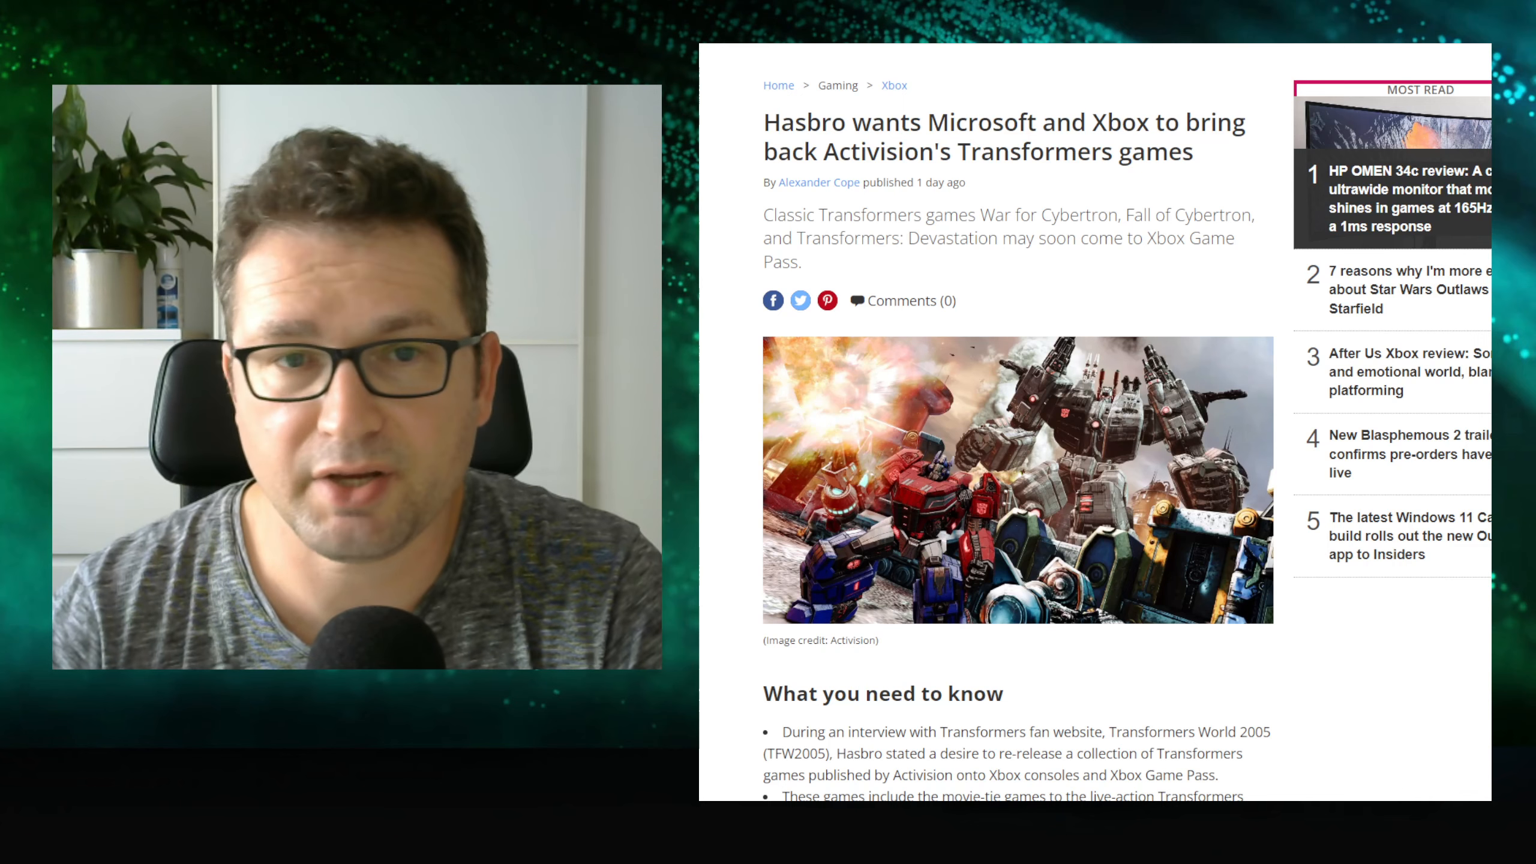
scroll(down, 3)
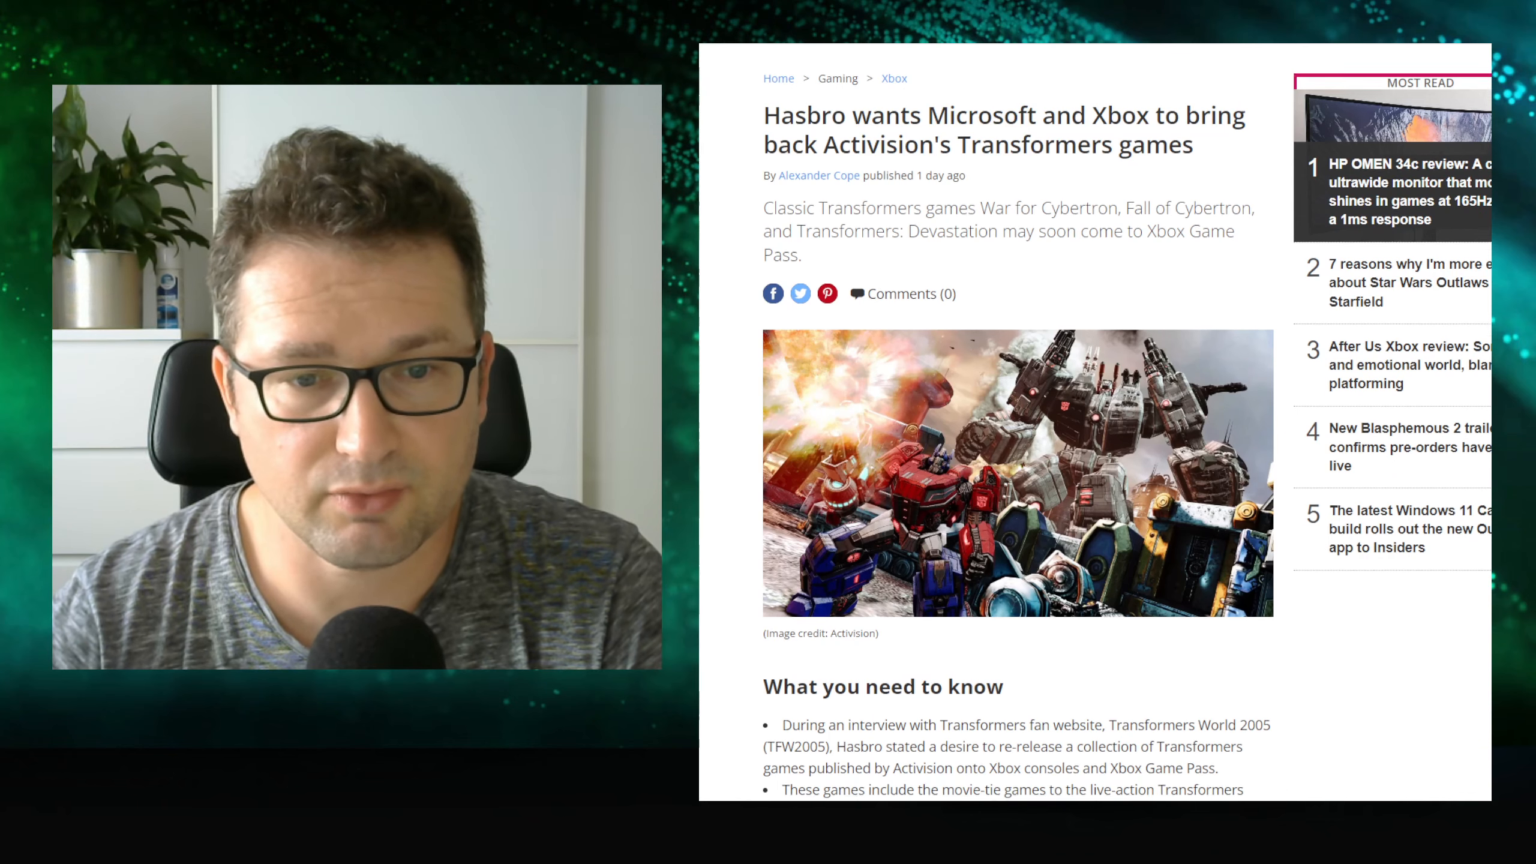
scroll(down, 3)
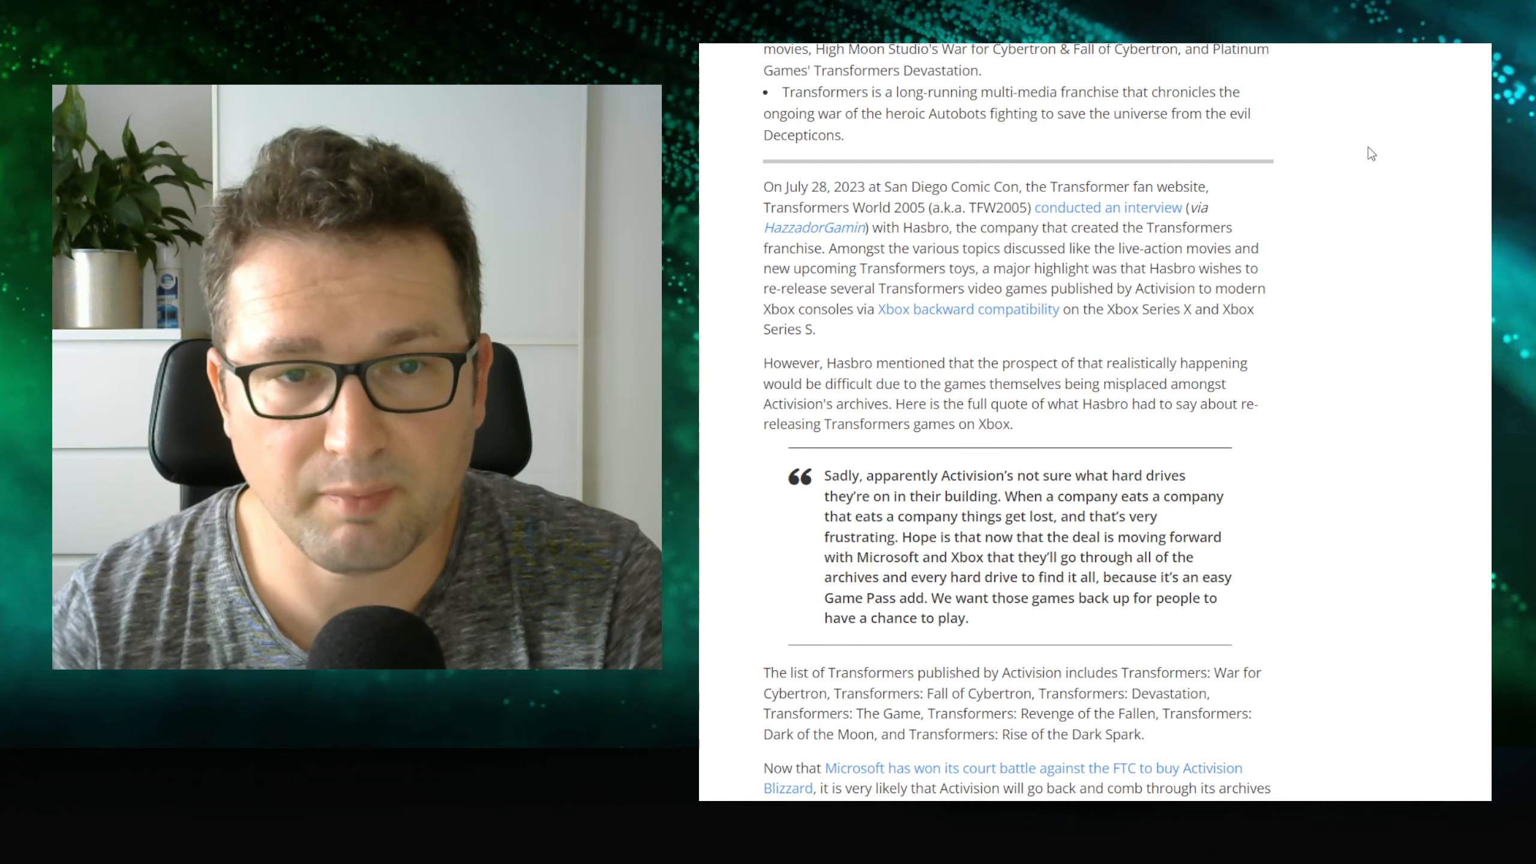
mouse_move(1306, 202)
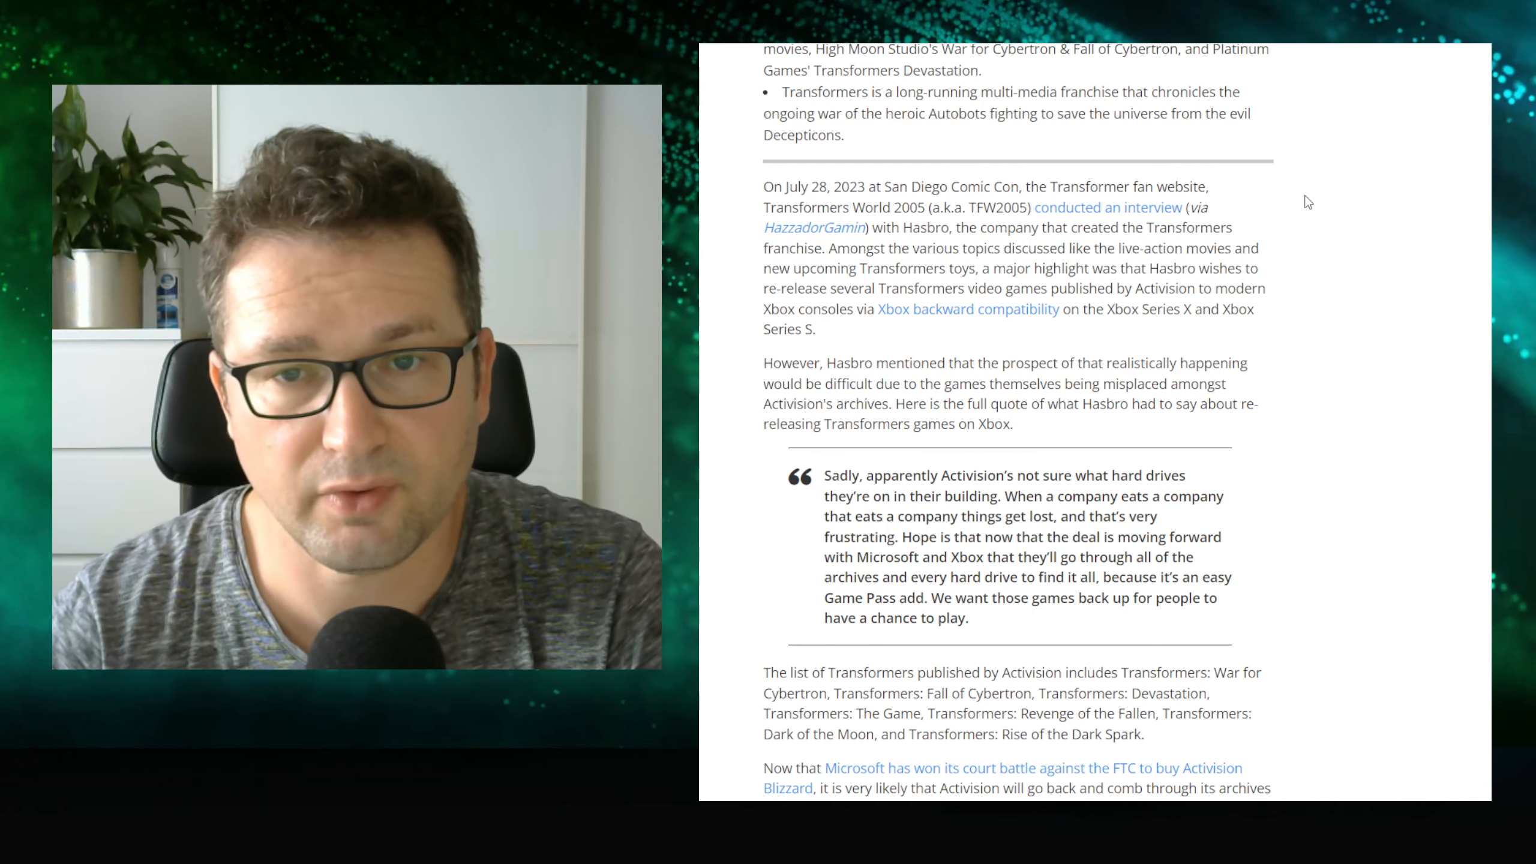
mouse_move(1387, 198)
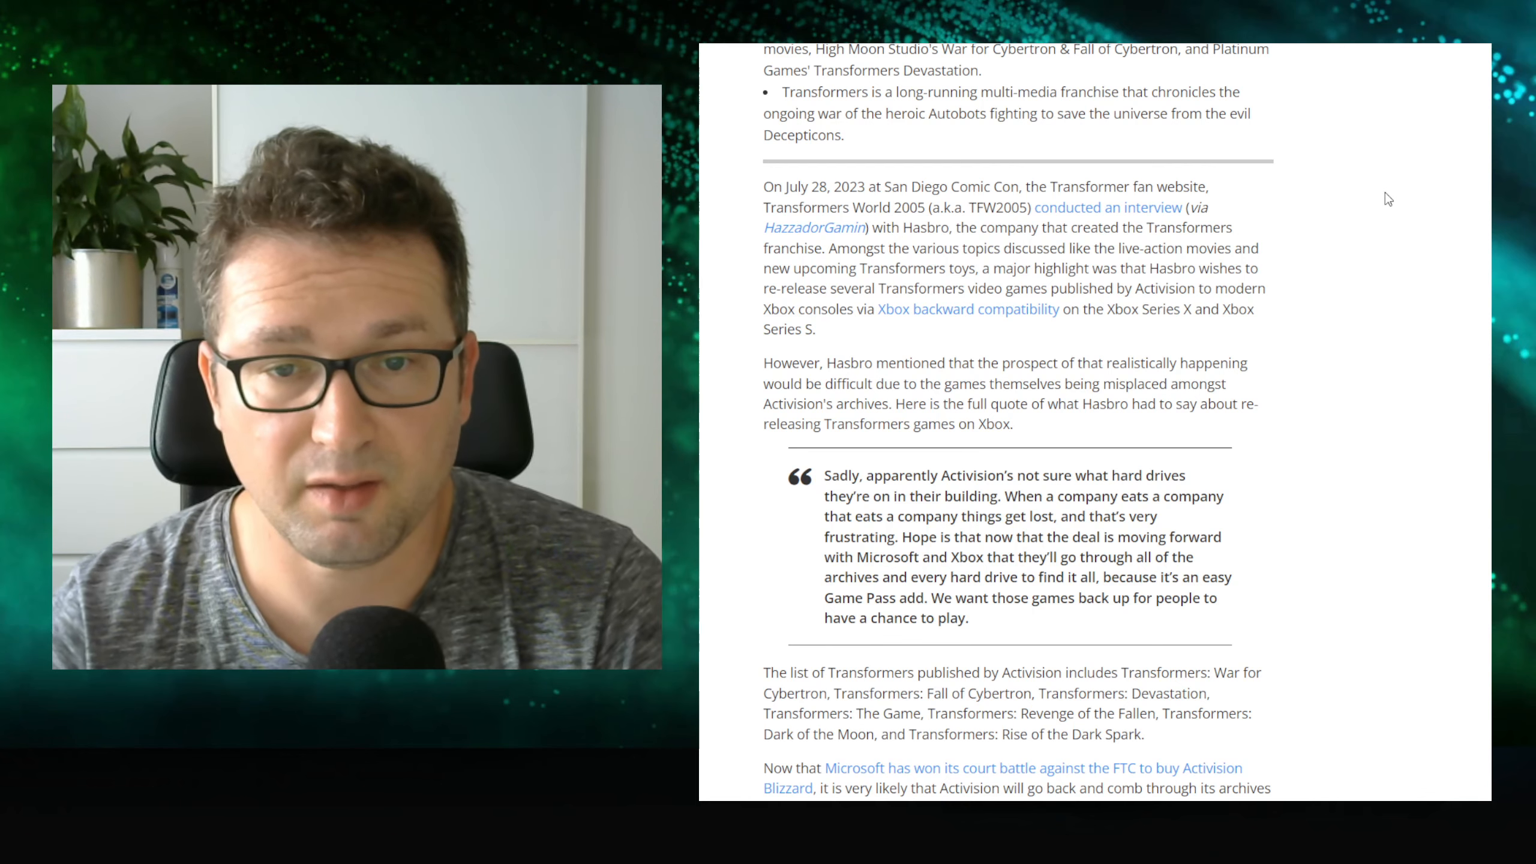
mouse_move(1378, 215)
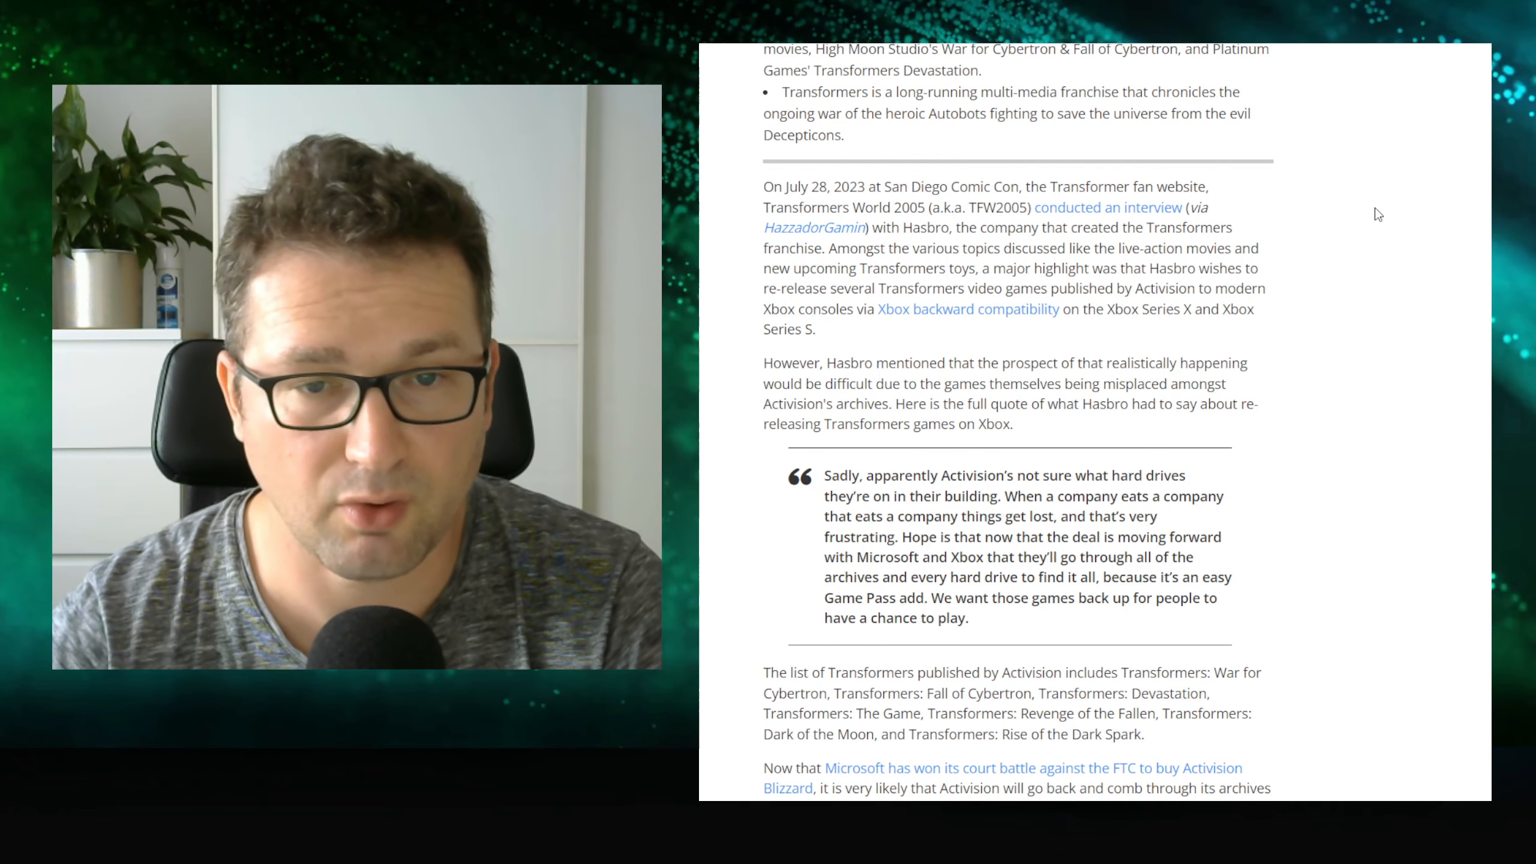
scroll(down, 3)
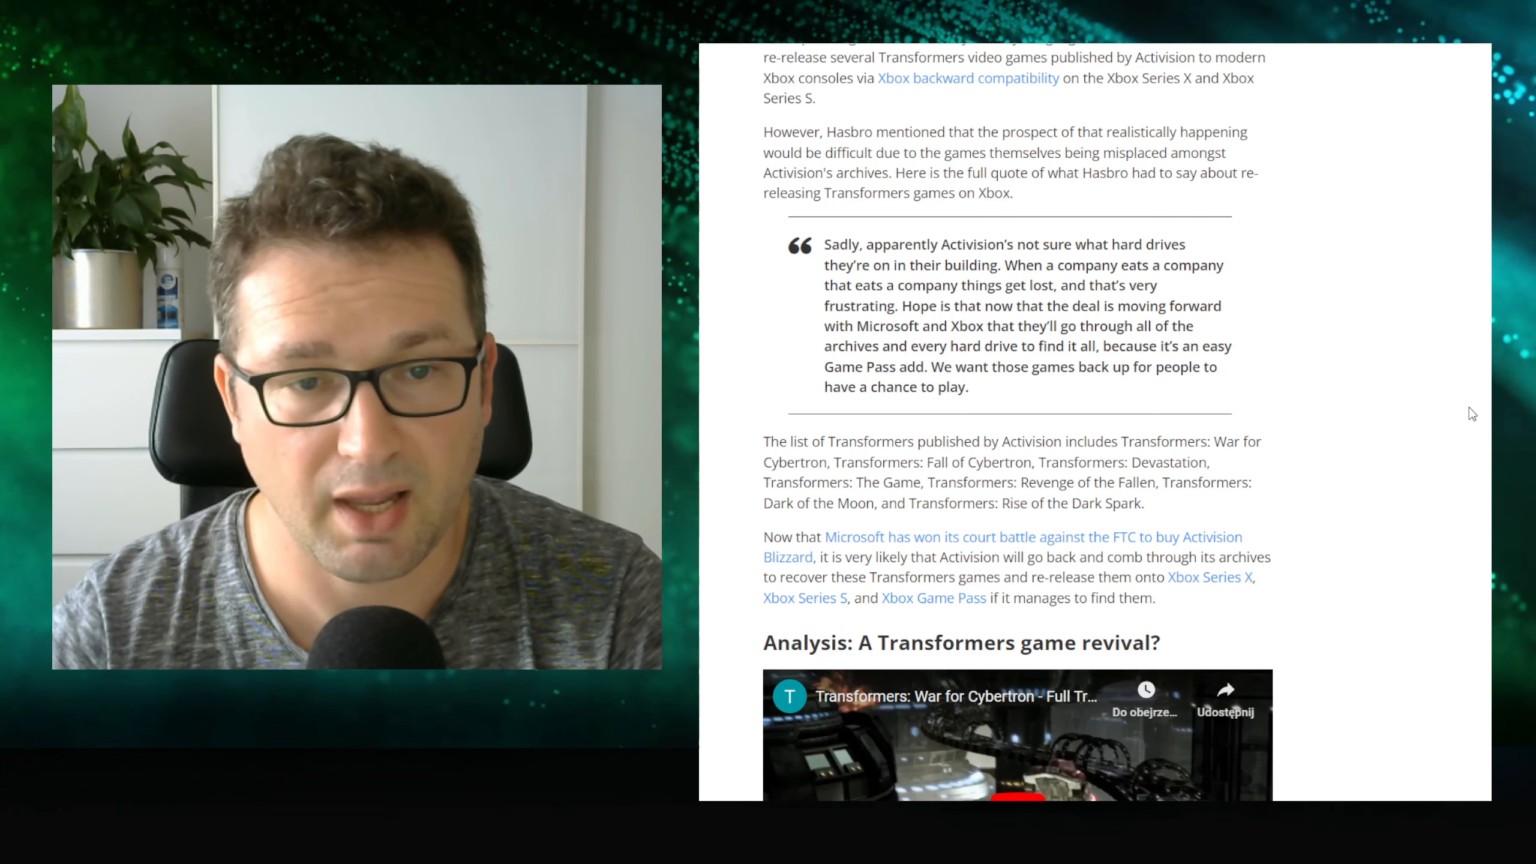
scroll(down, 3)
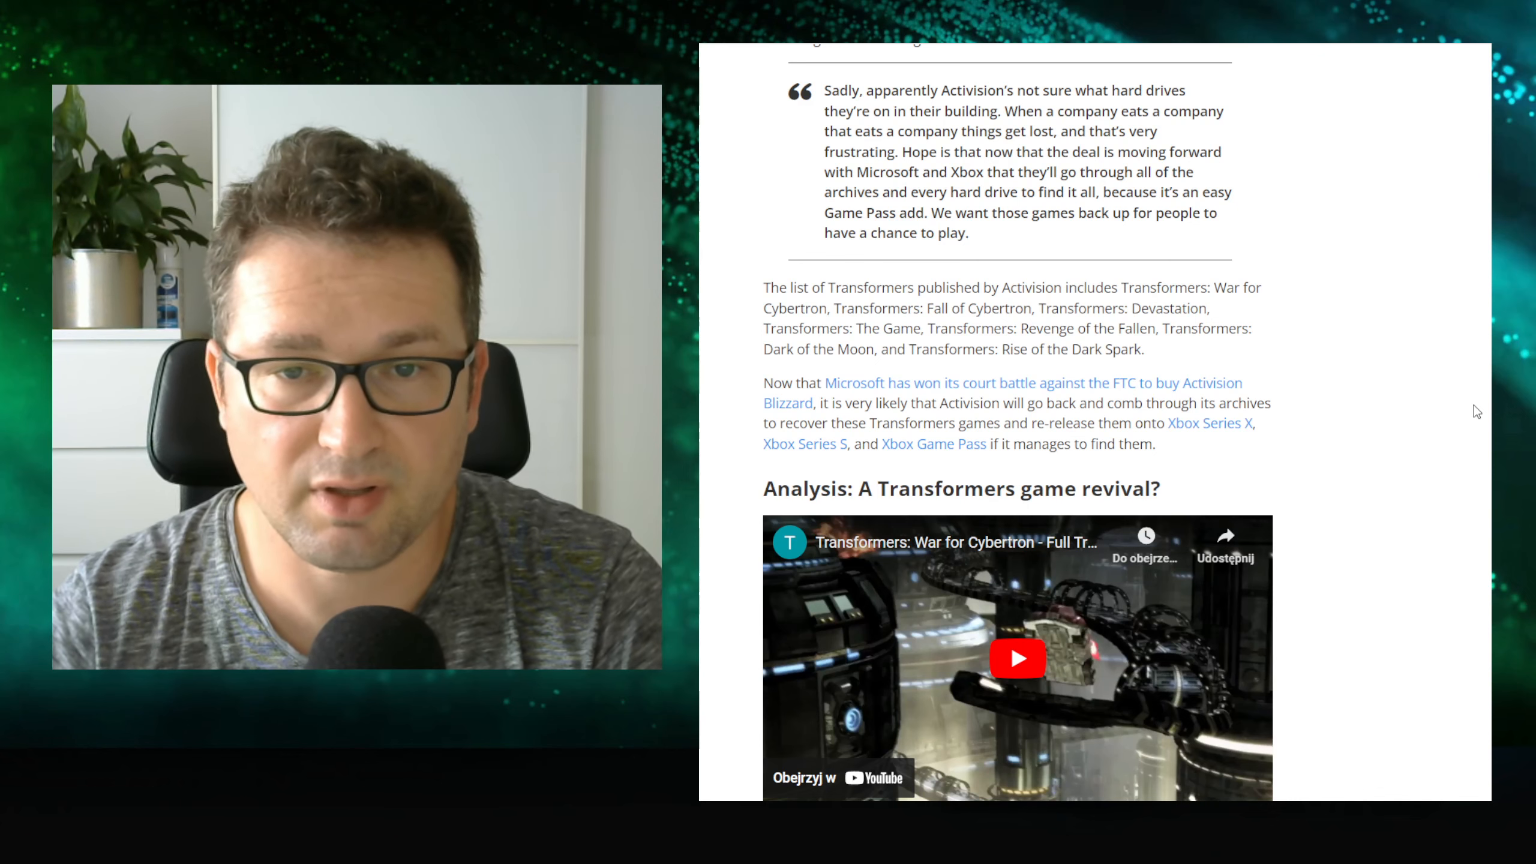
mouse_move(808, 402)
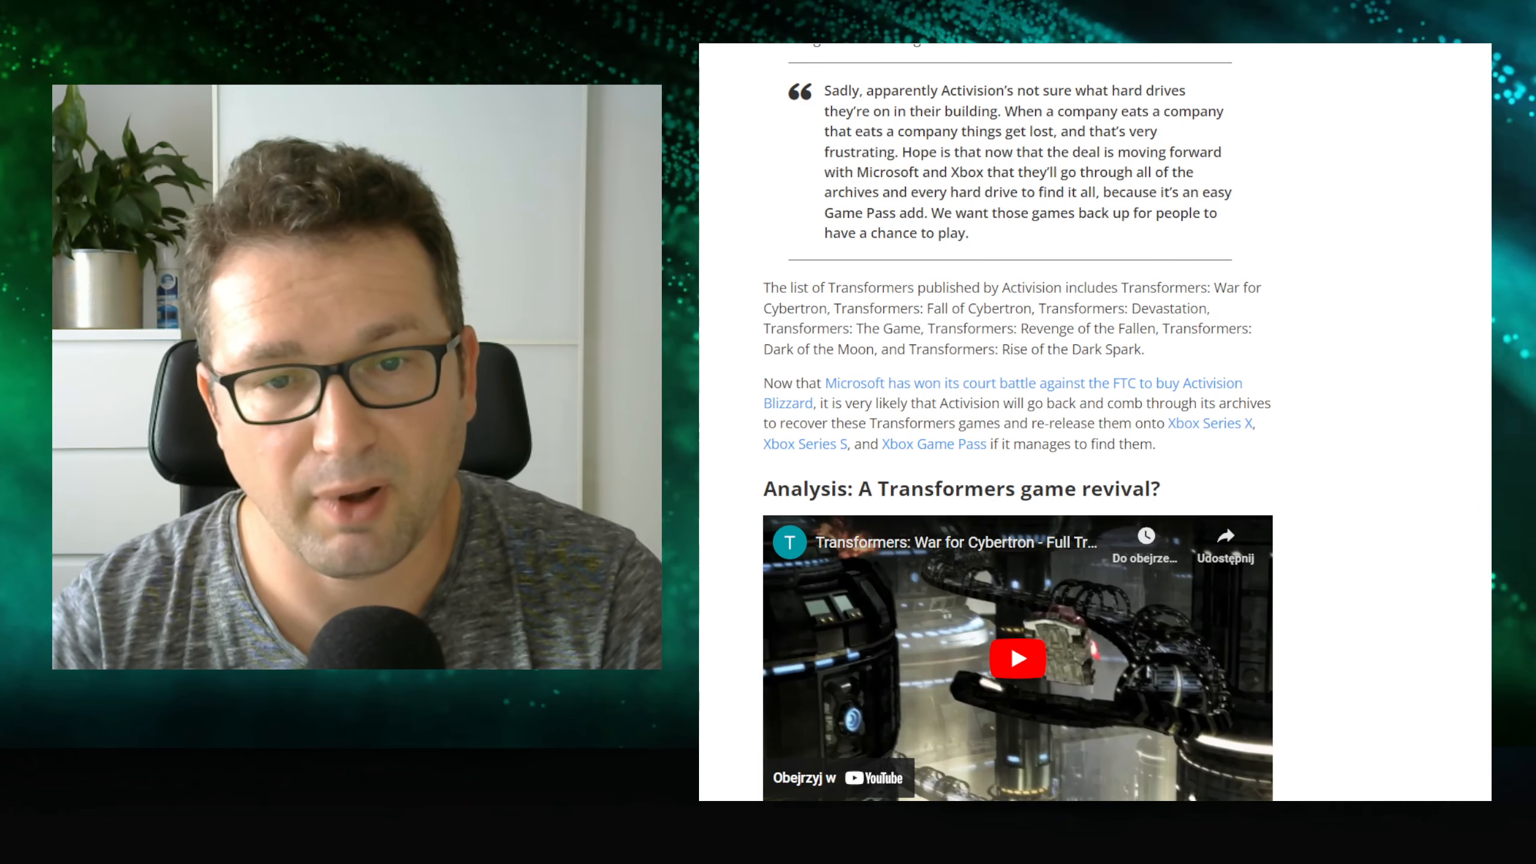
scroll(down, 3)
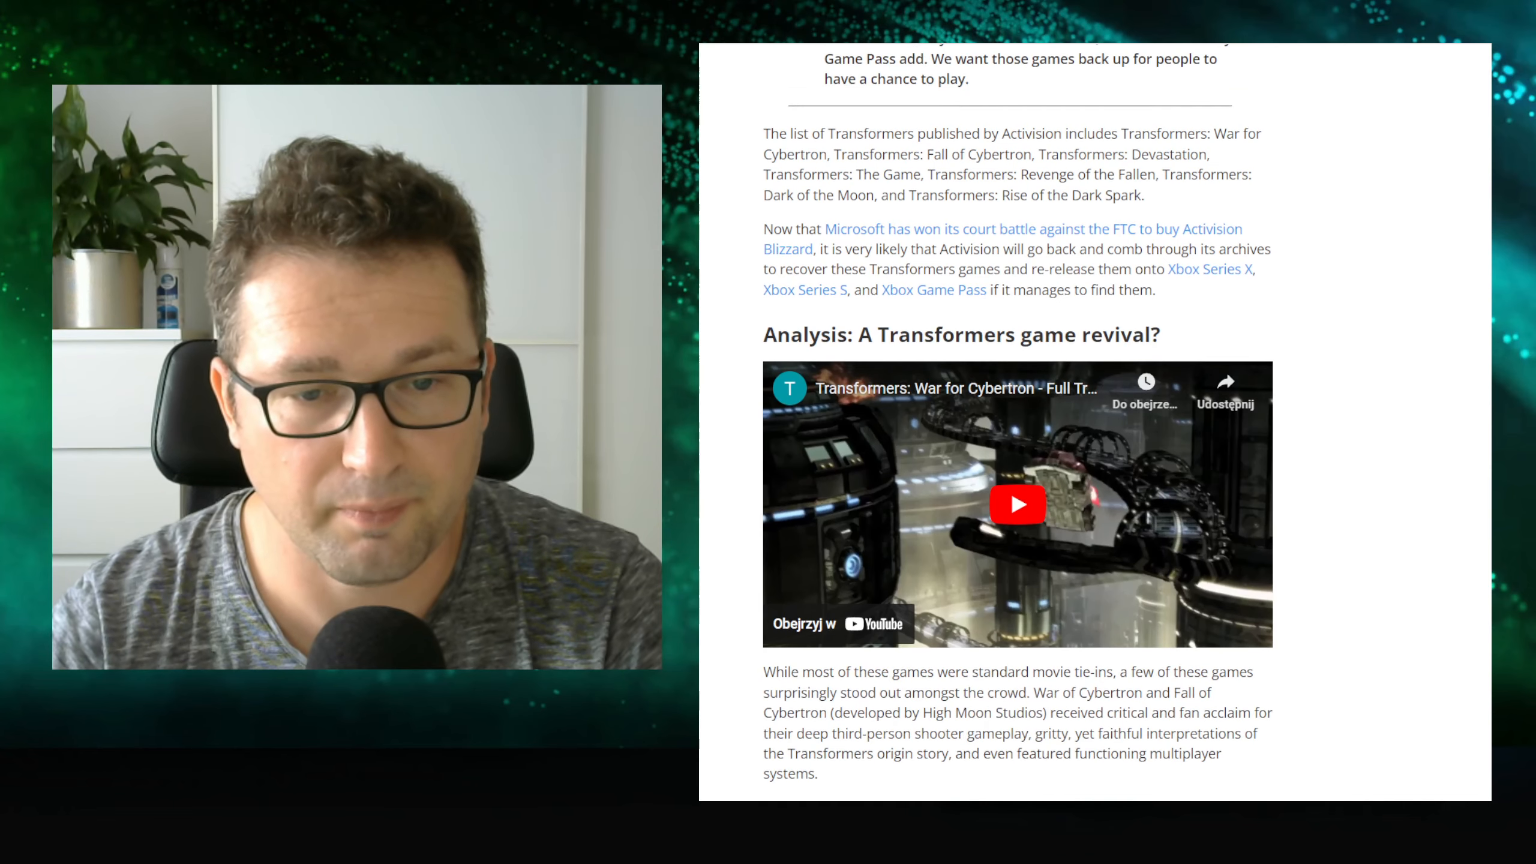
scroll(down, 3)
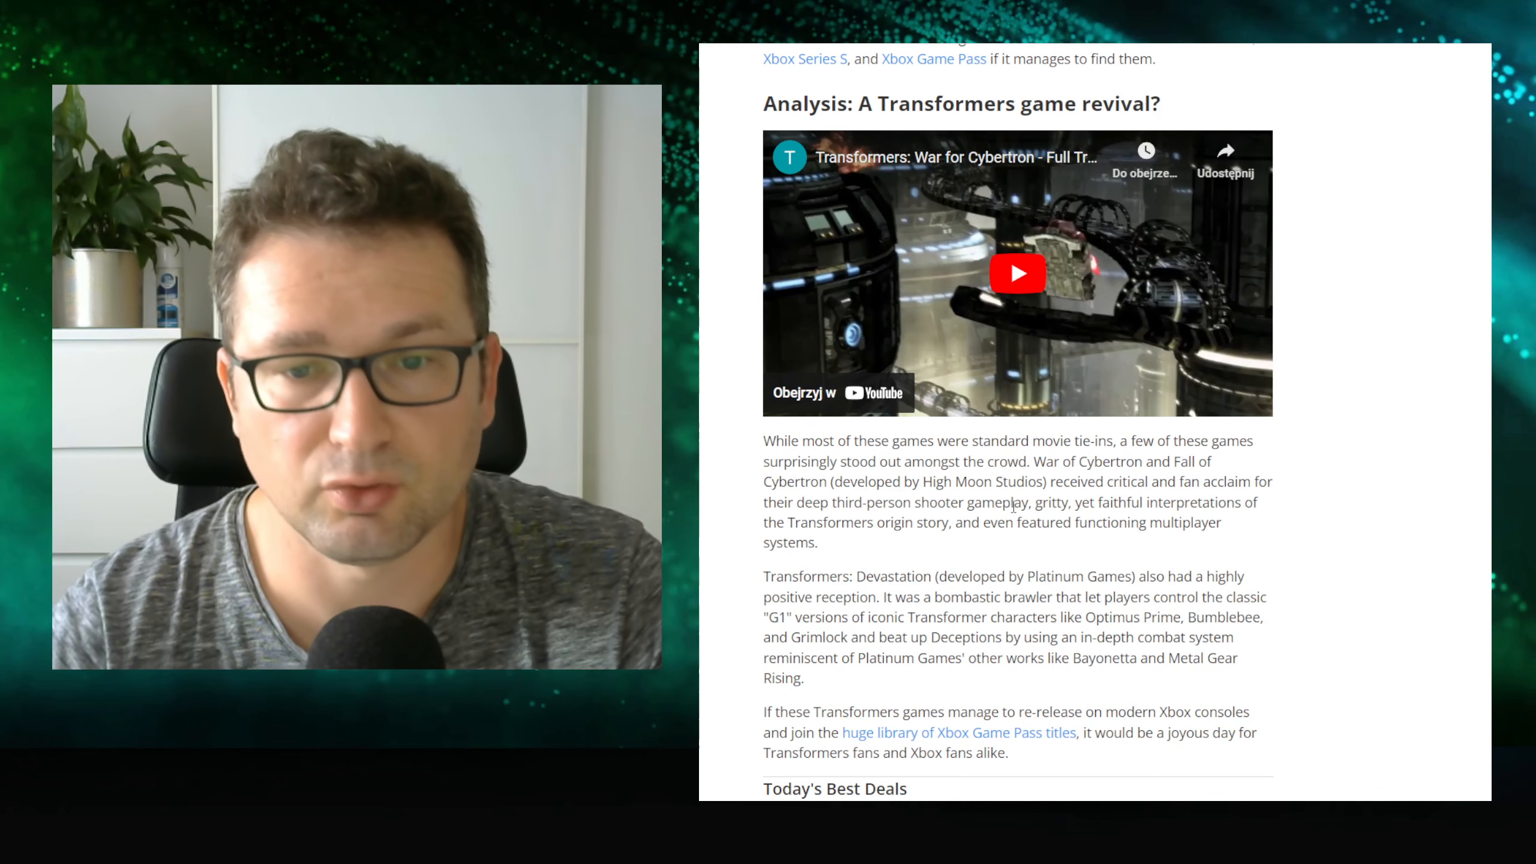
mouse_move(1444, 466)
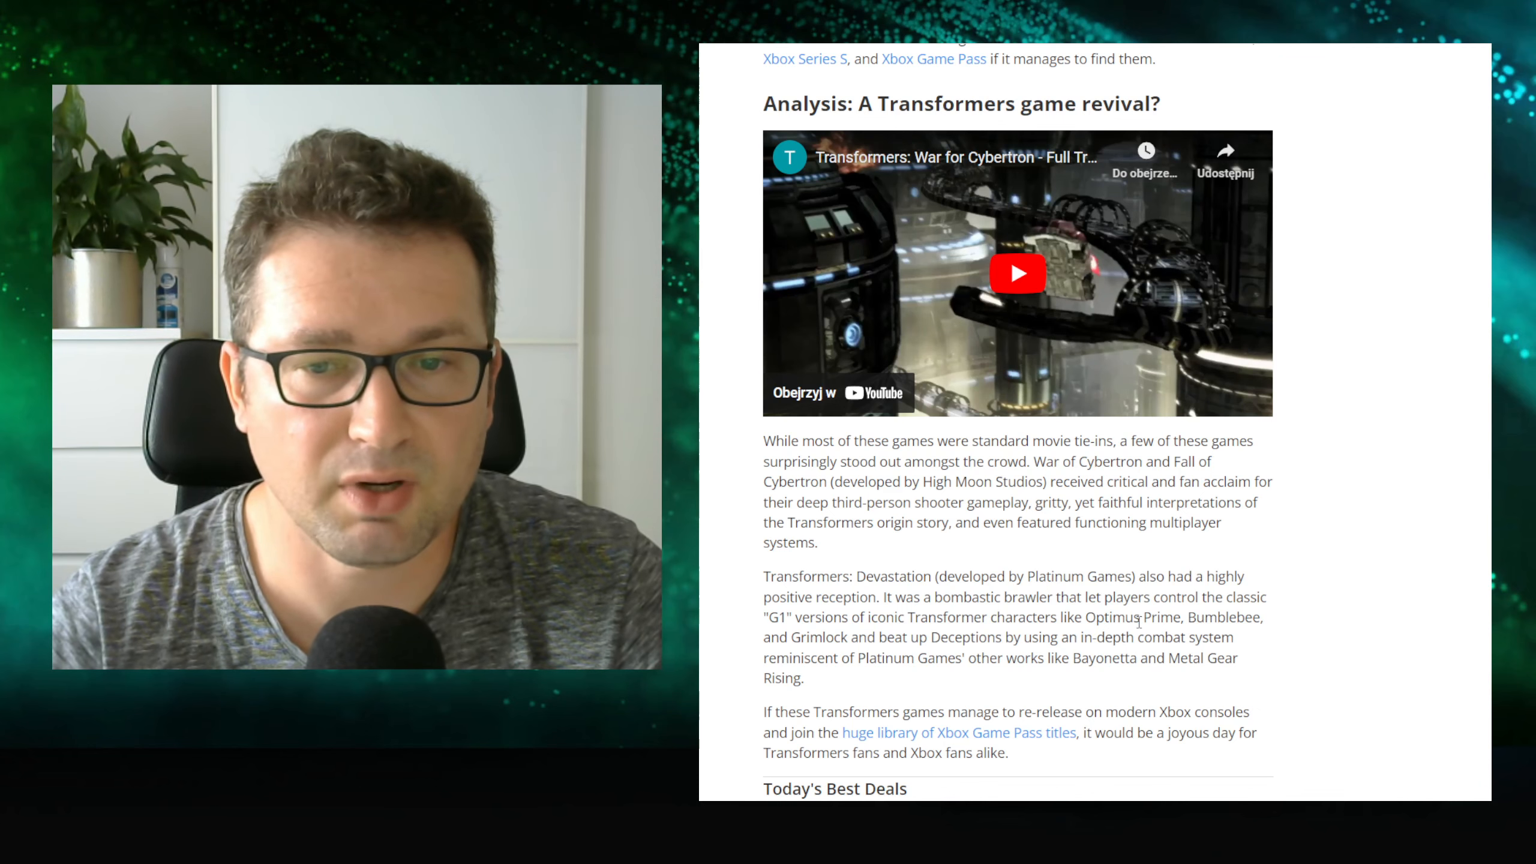
scroll(up, 3)
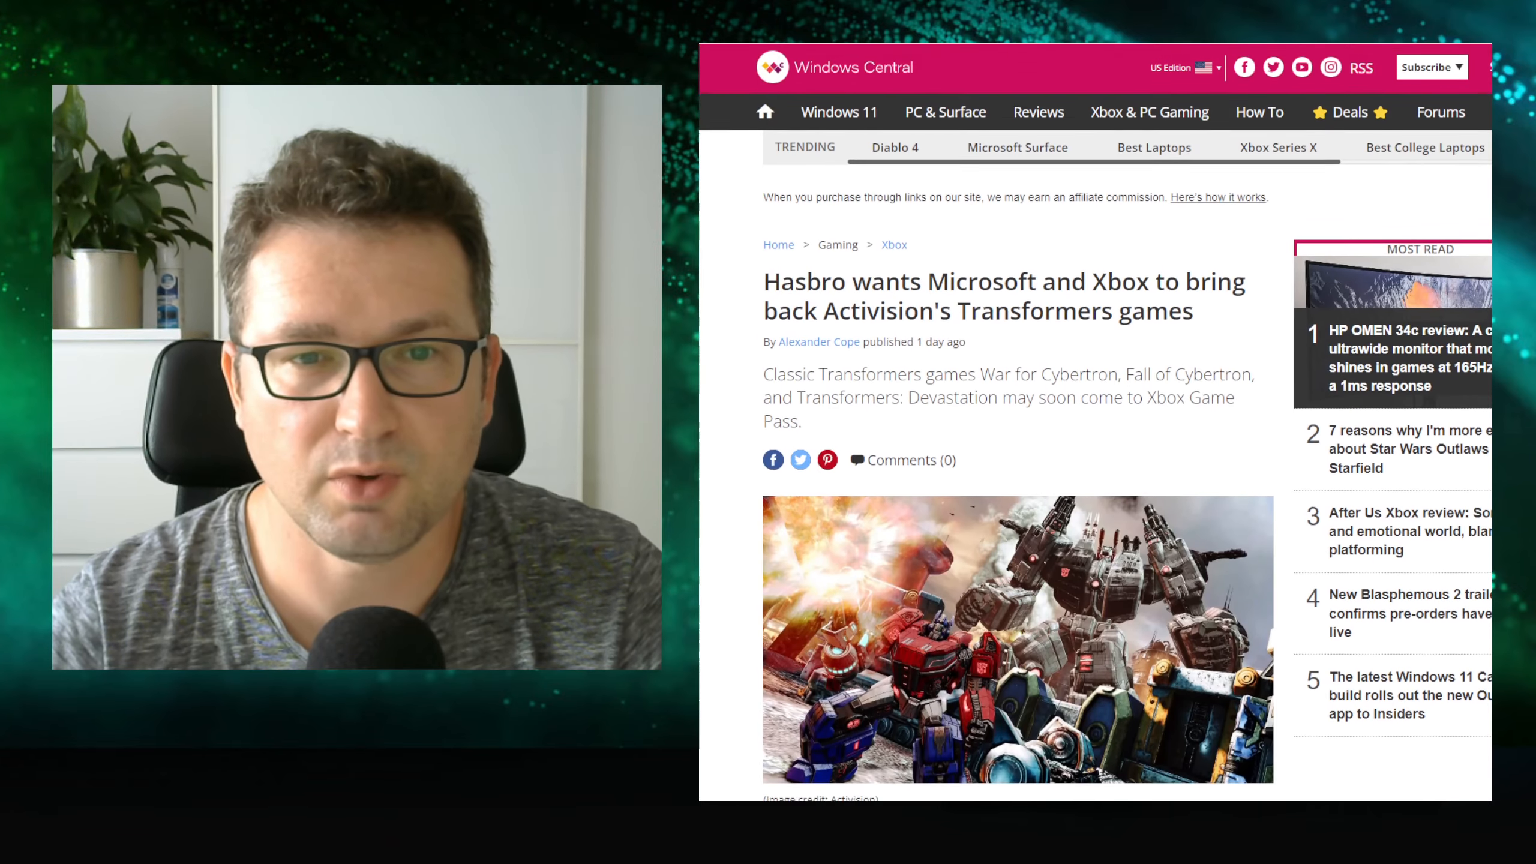
scroll(down, 3)
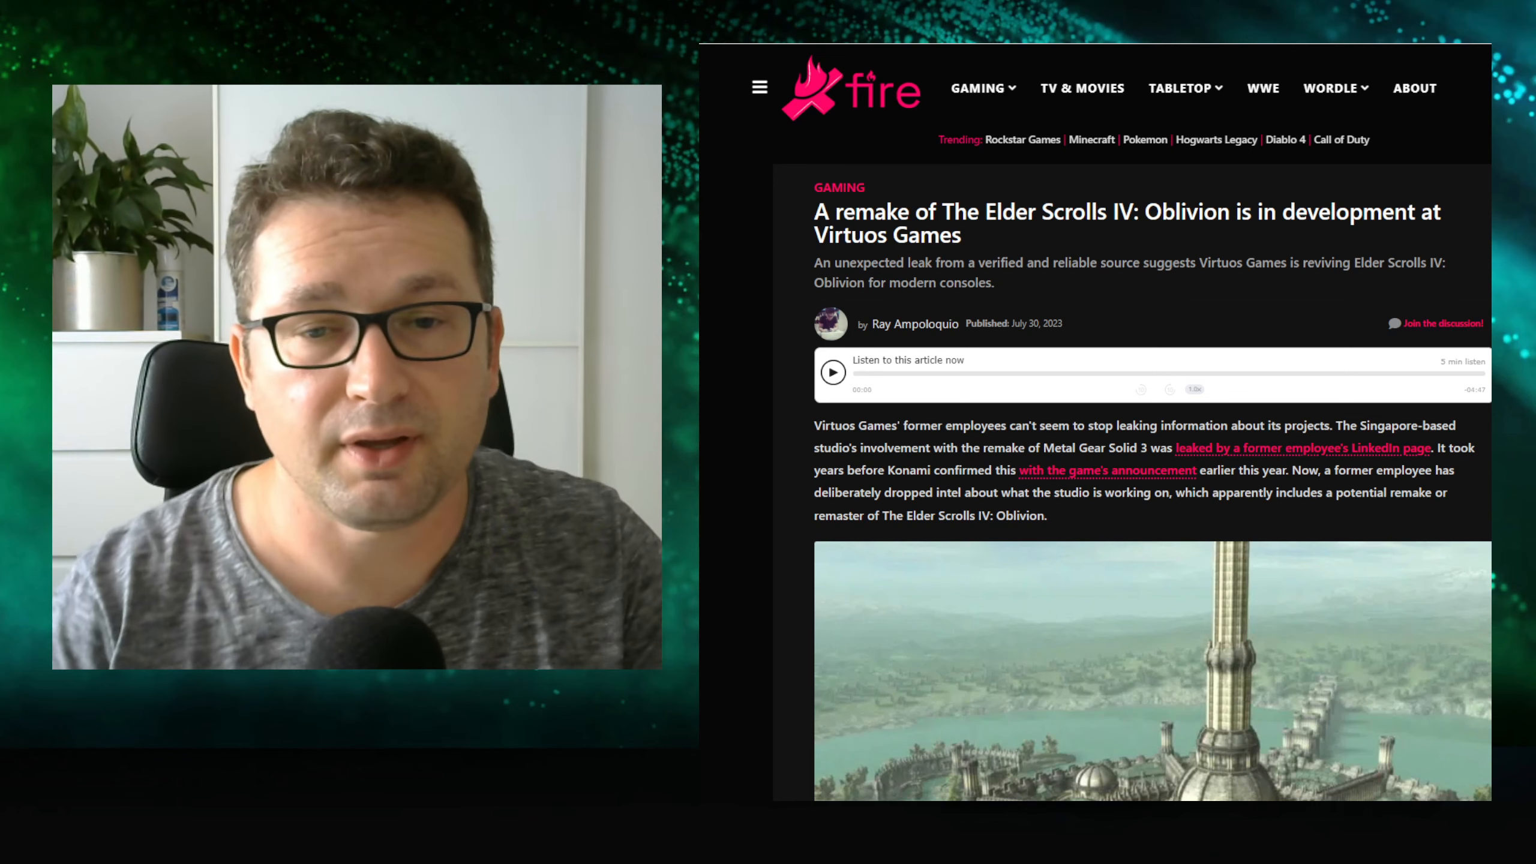
scroll(down, 3)
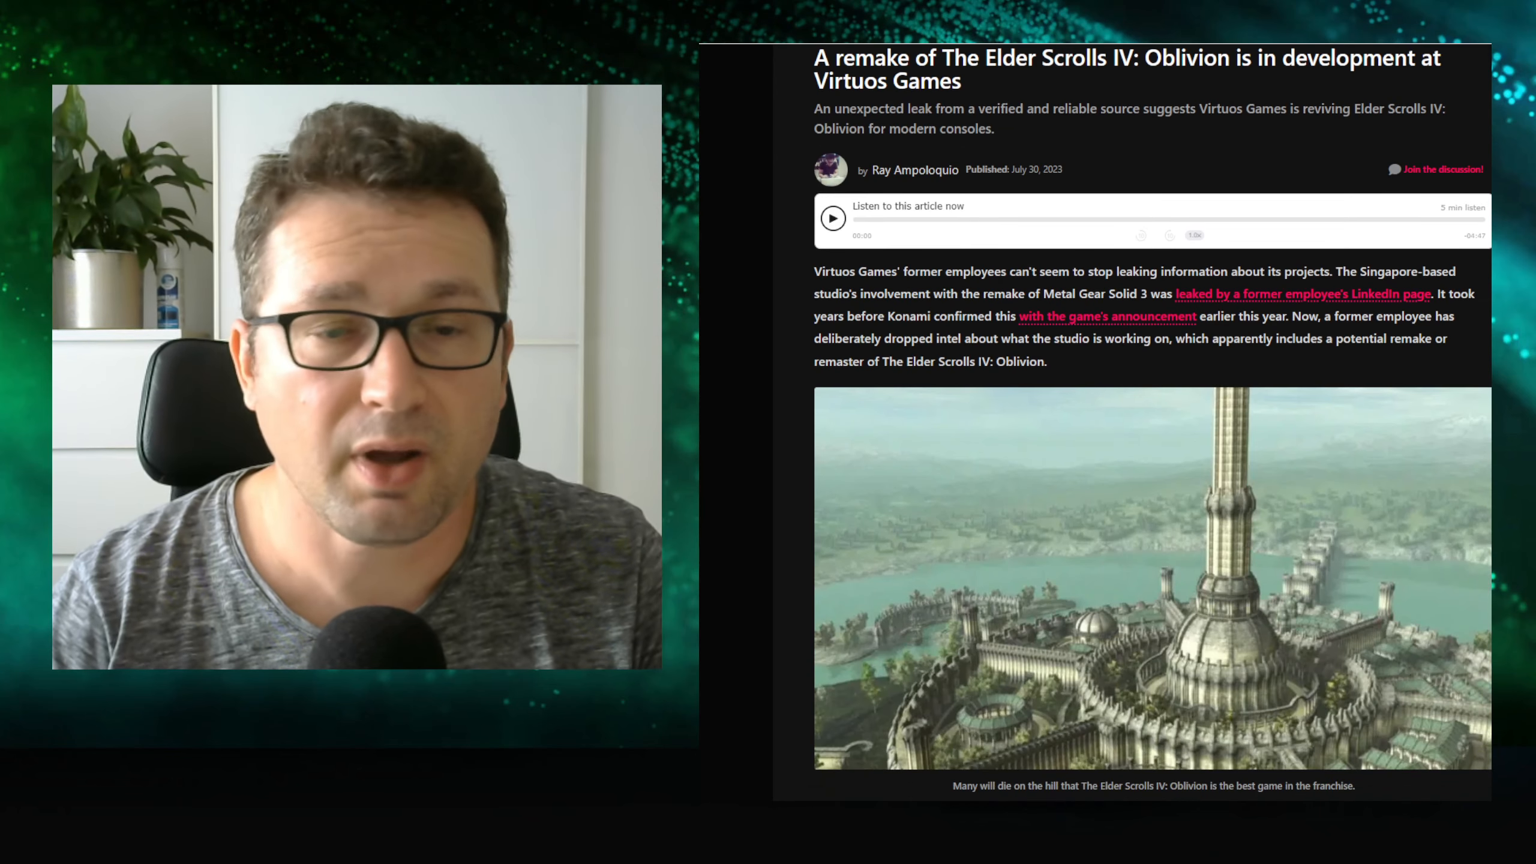
scroll(down, 3)
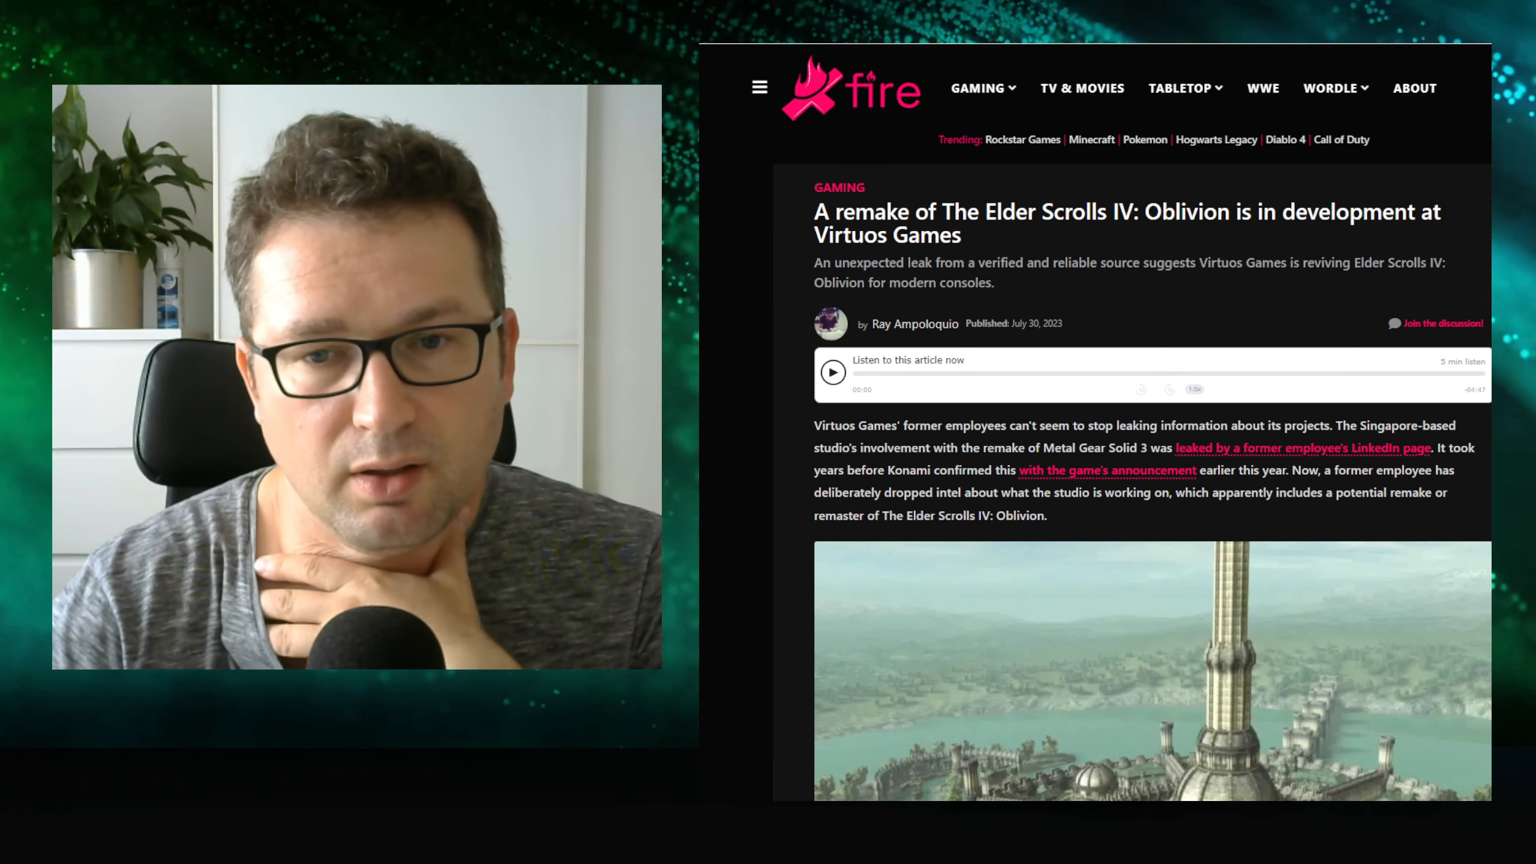
scroll(down, 3)
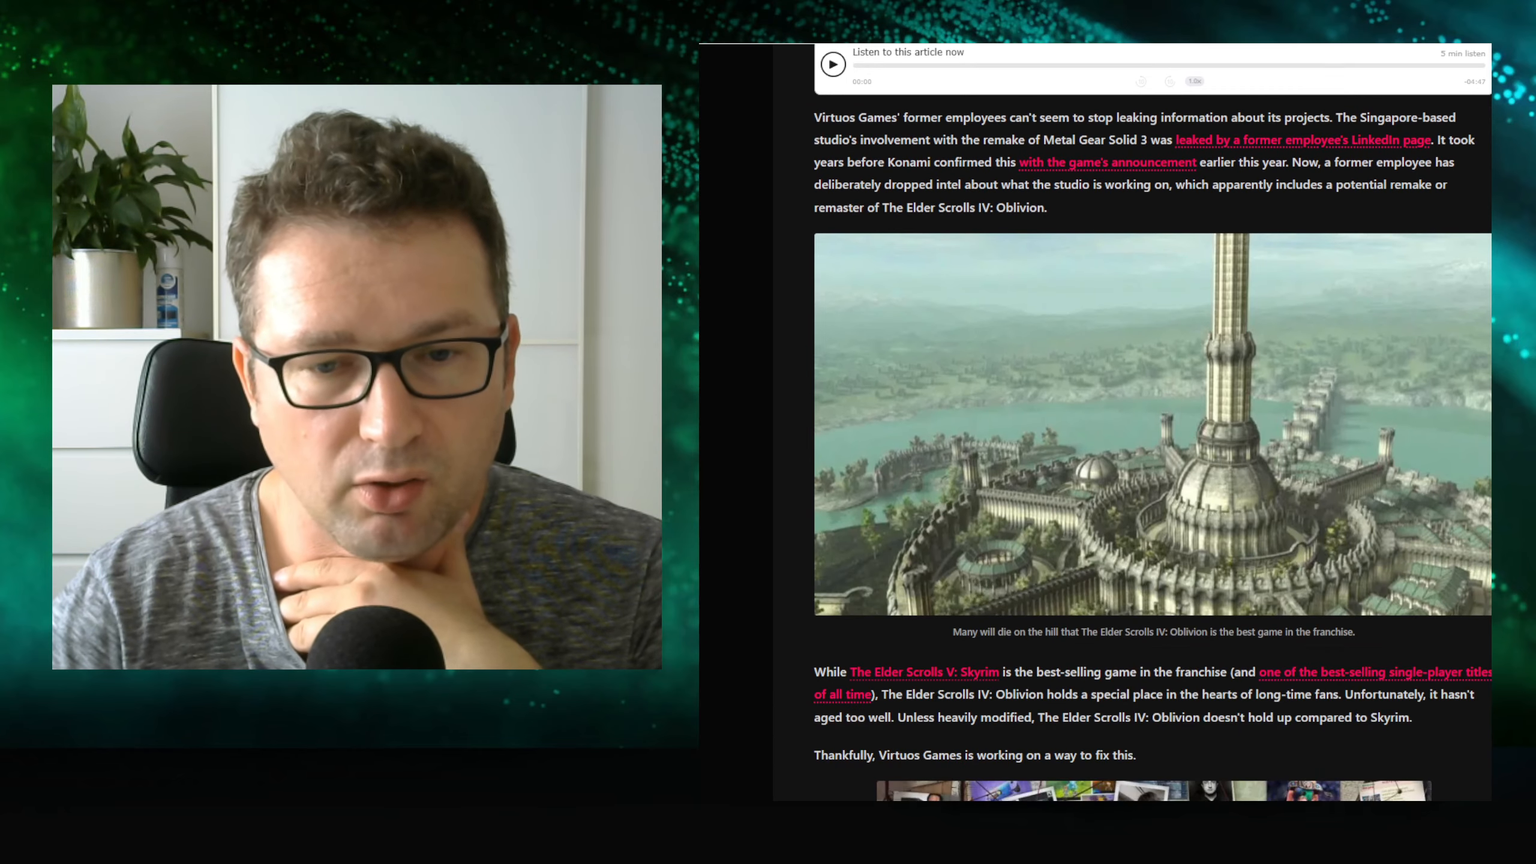
scroll(down, 3)
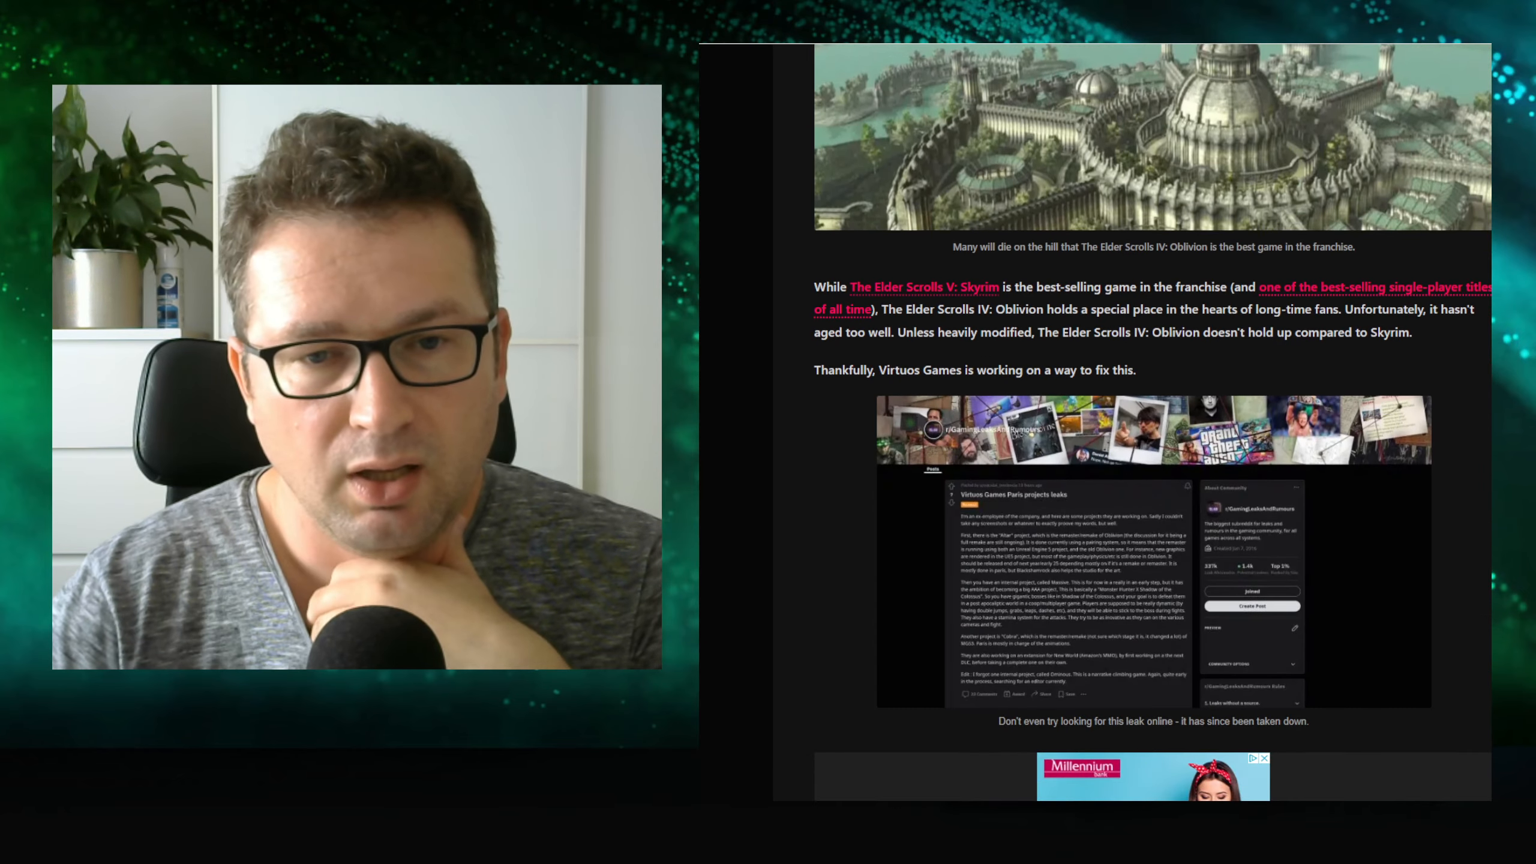
scroll(up, 3)
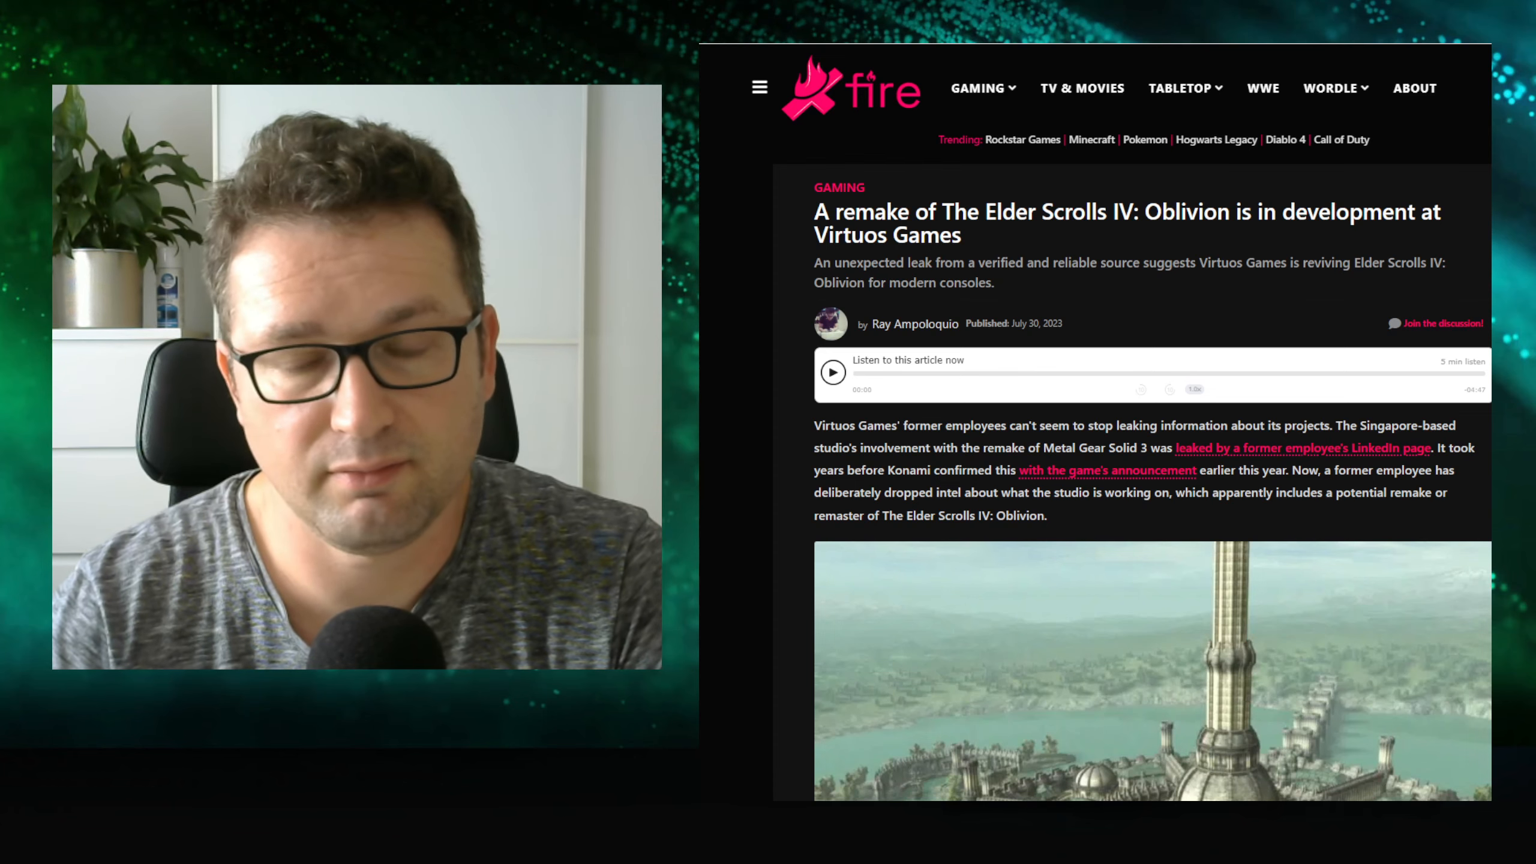
scroll(down, 3)
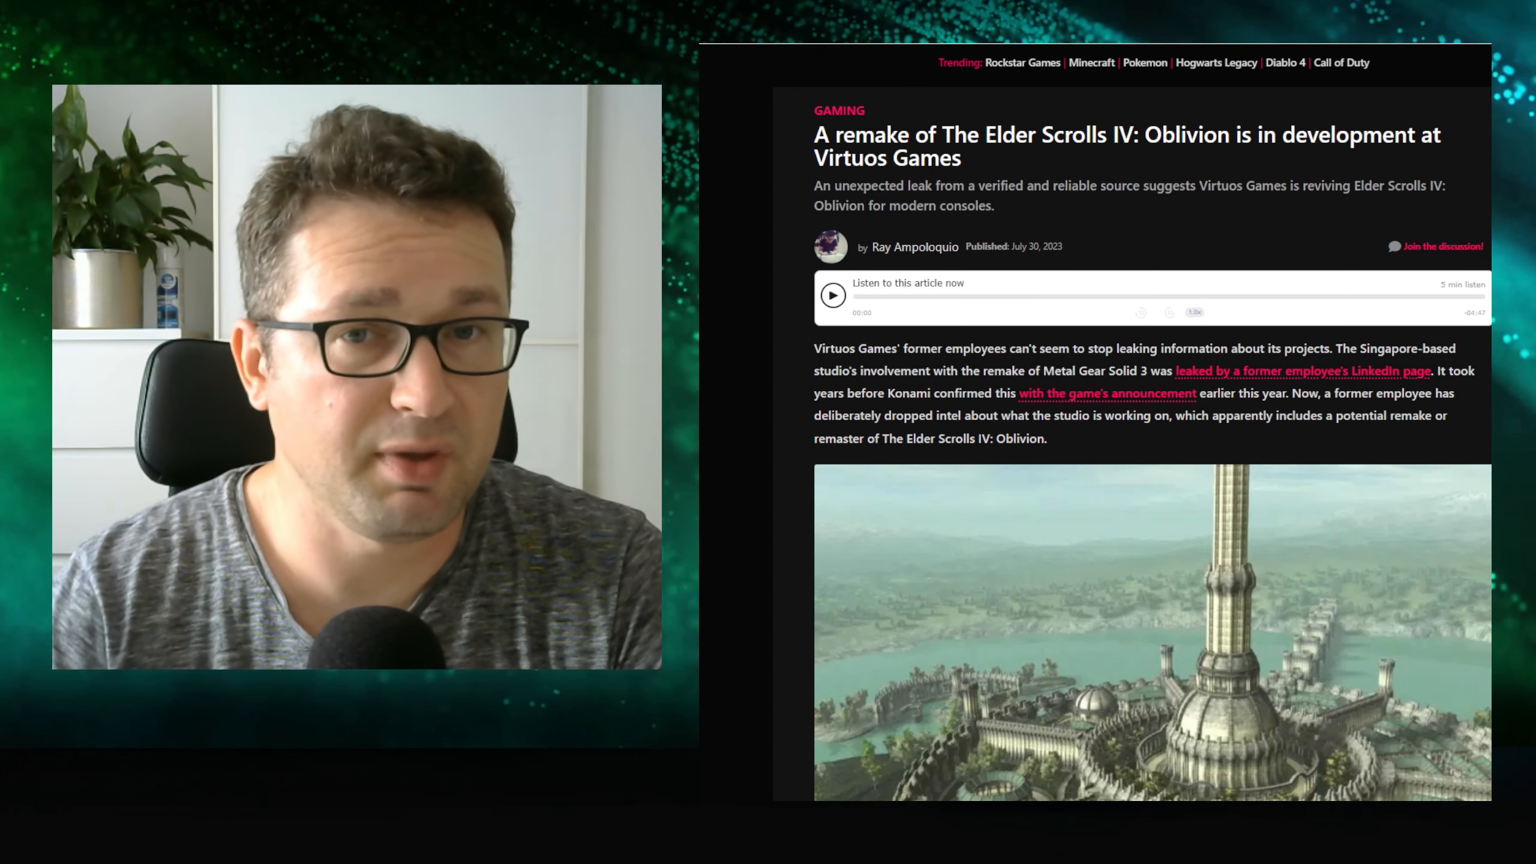